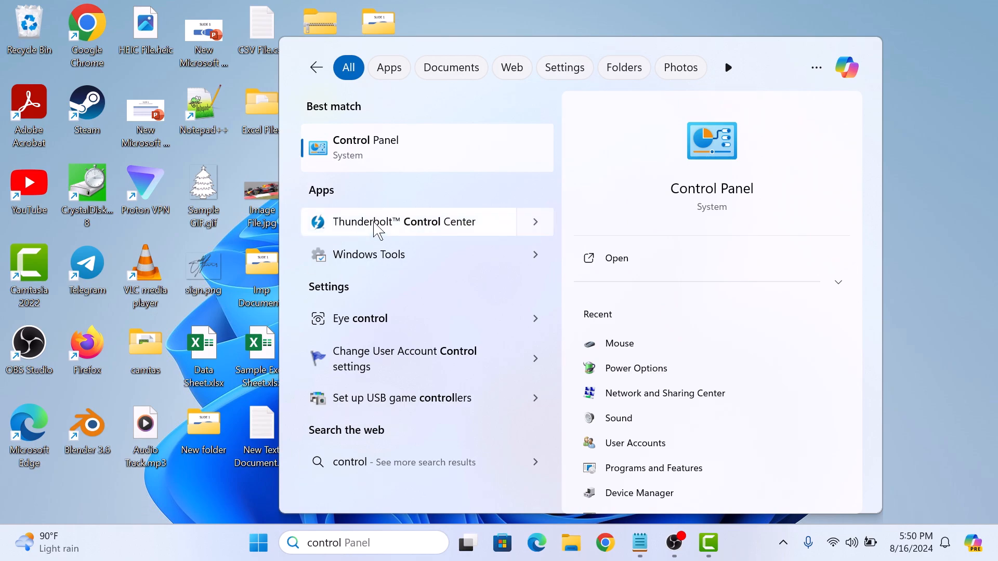
# Open Control Panel from the 'control Panel' search results
pyautogui.click(365, 147)
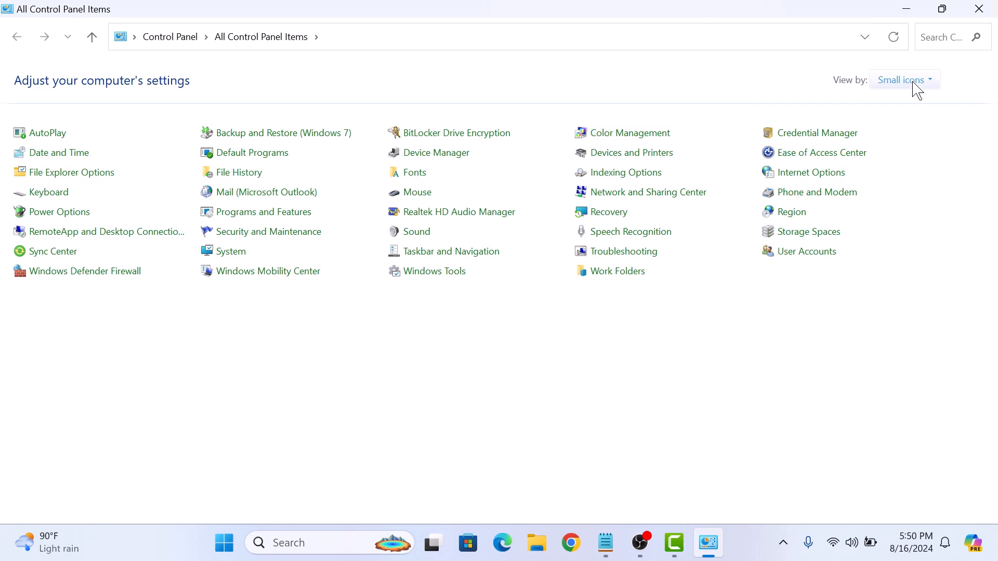
# Open Power Options from All Control Panel Items
pyautogui.click(902, 80)
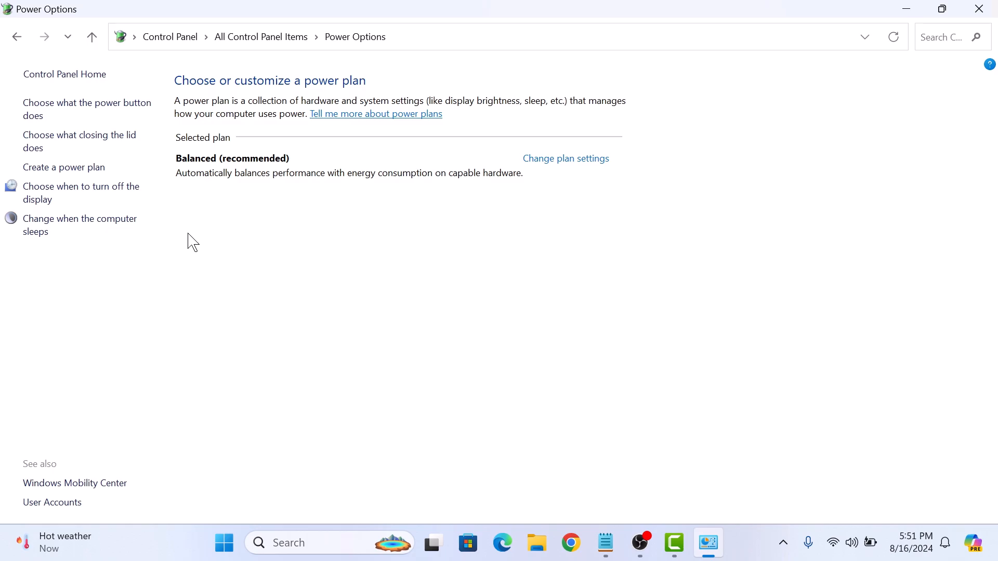
# Go to the 'Choose what the power button does' shutdown settings page
pyautogui.click(86, 109)
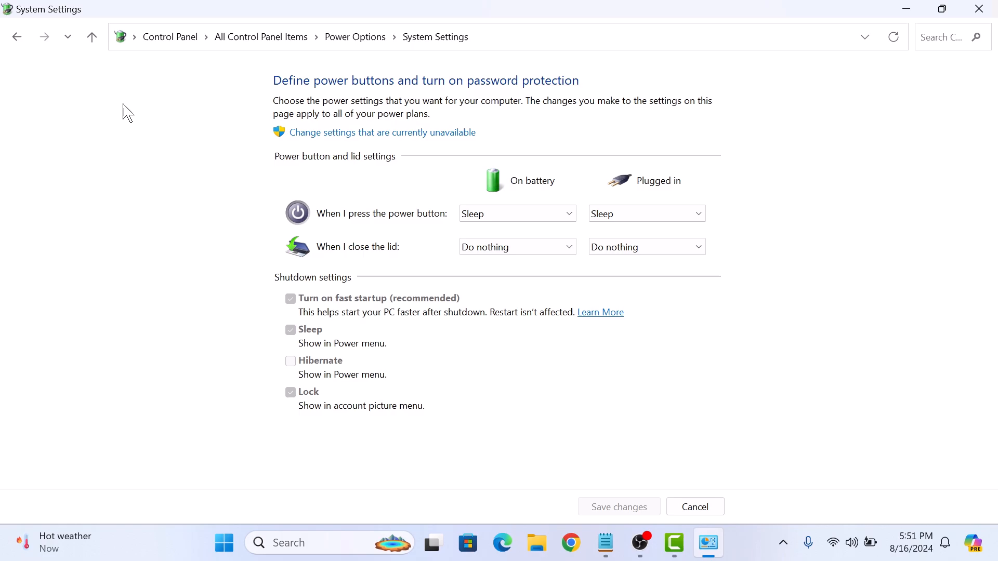
pyautogui.moveTo(247, 99)
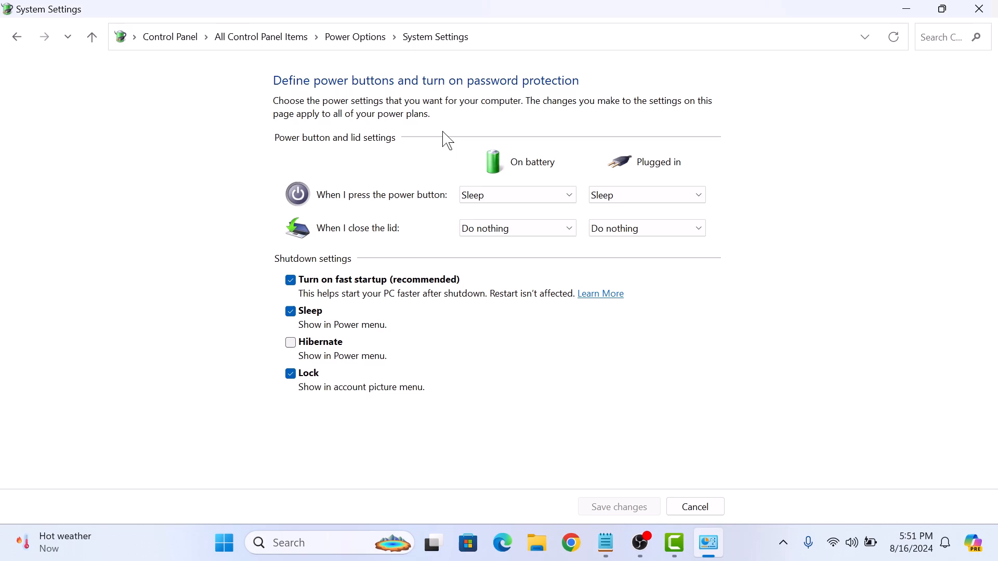
pyautogui.moveTo(348, 261)
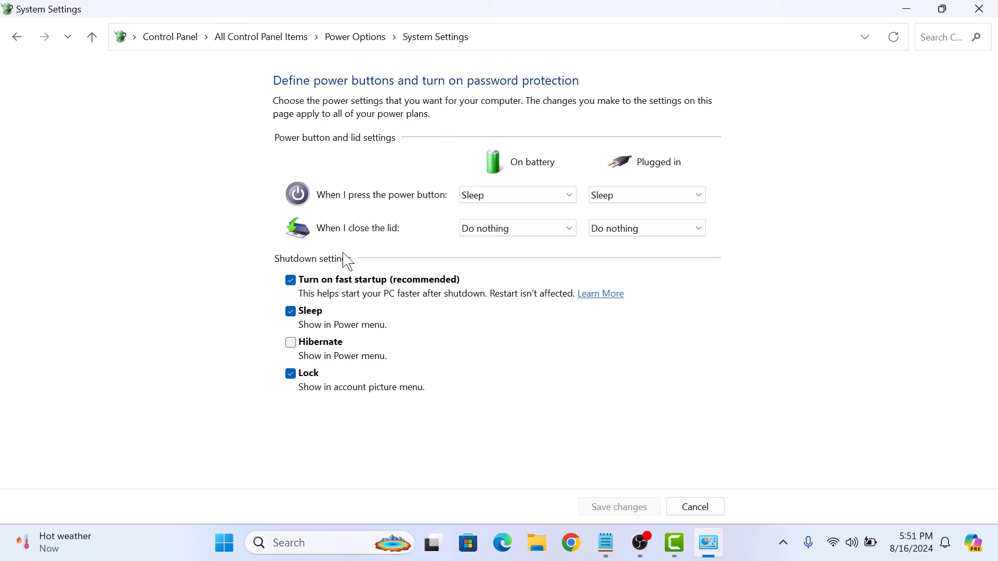
# Uncheck 'Turn on fast startup (recommended)' and save the changes
pyautogui.click(290, 280)
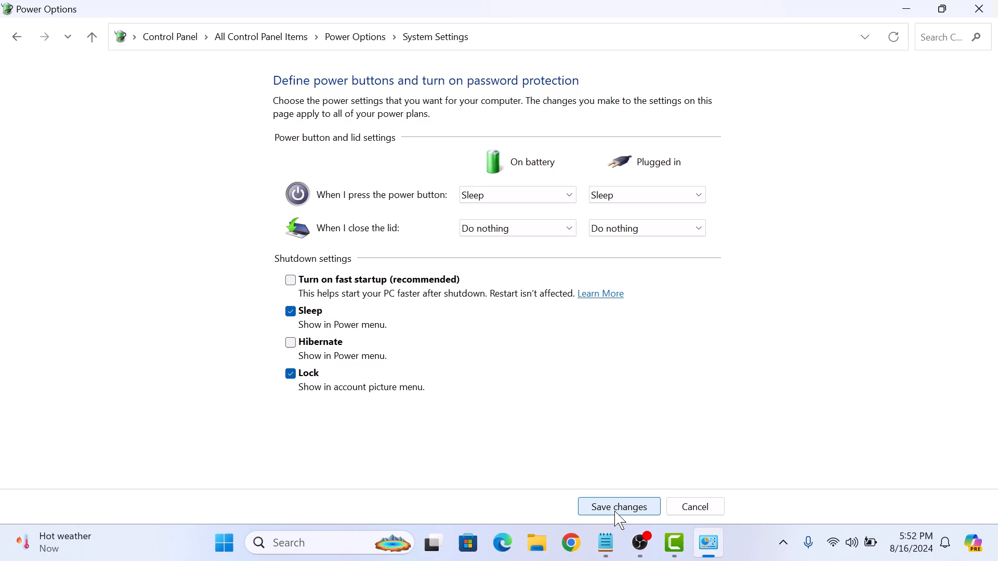
pyautogui.click(618, 506)
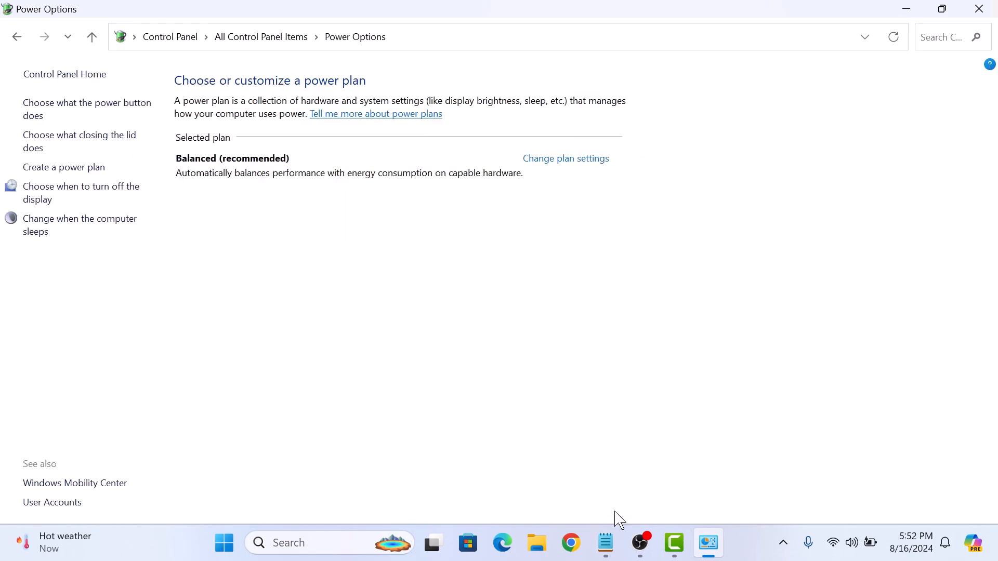